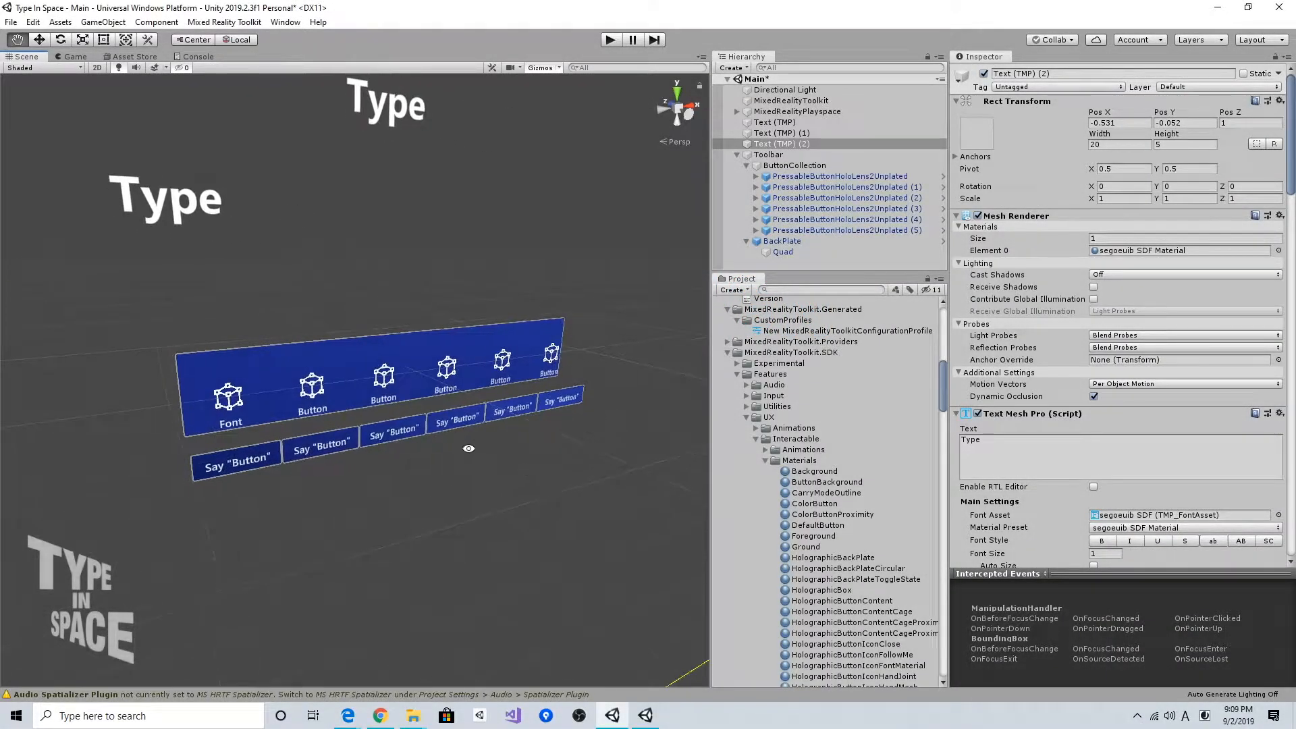
- Set the second toolbar button's TextMeshPro label to 'Color' and select its square icon
{"action": "left_click", "coordinate": [838, 176]}
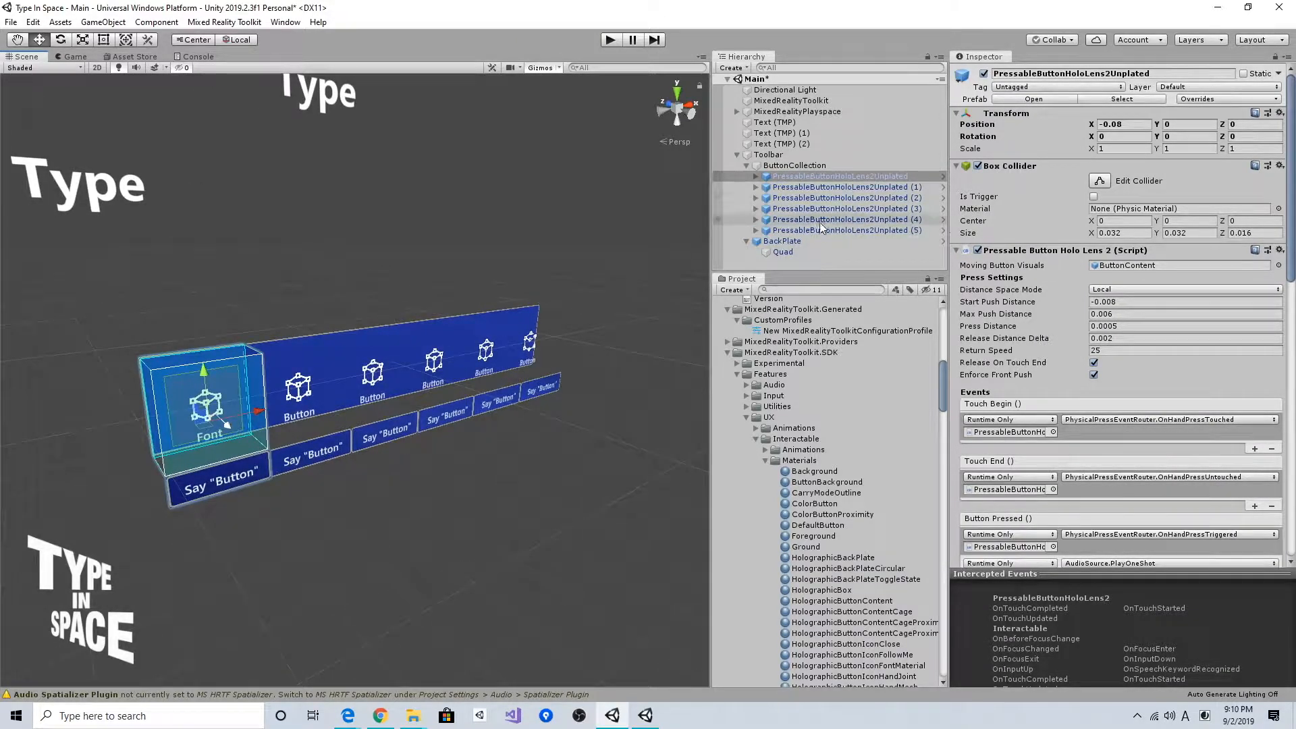
{"action": "left_click", "coordinate": [843, 186]}
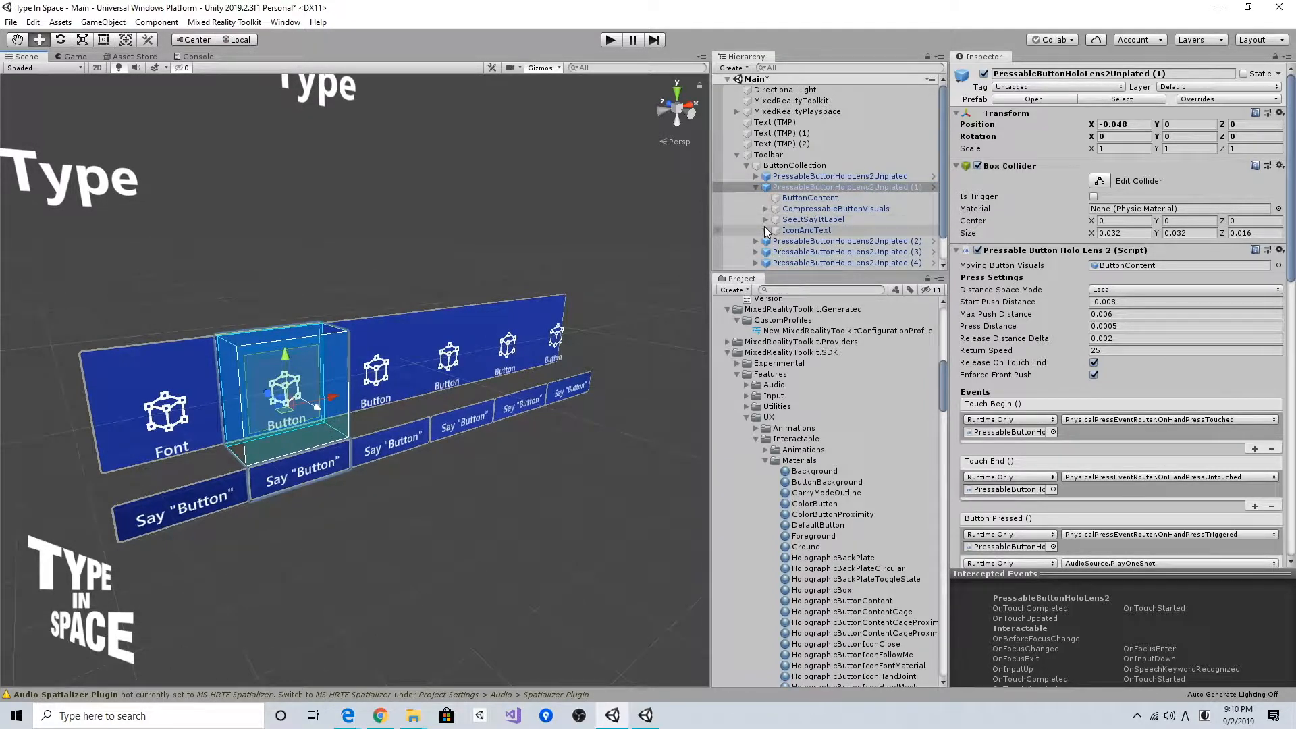
{"action": "left_click", "coordinate": [764, 229]}
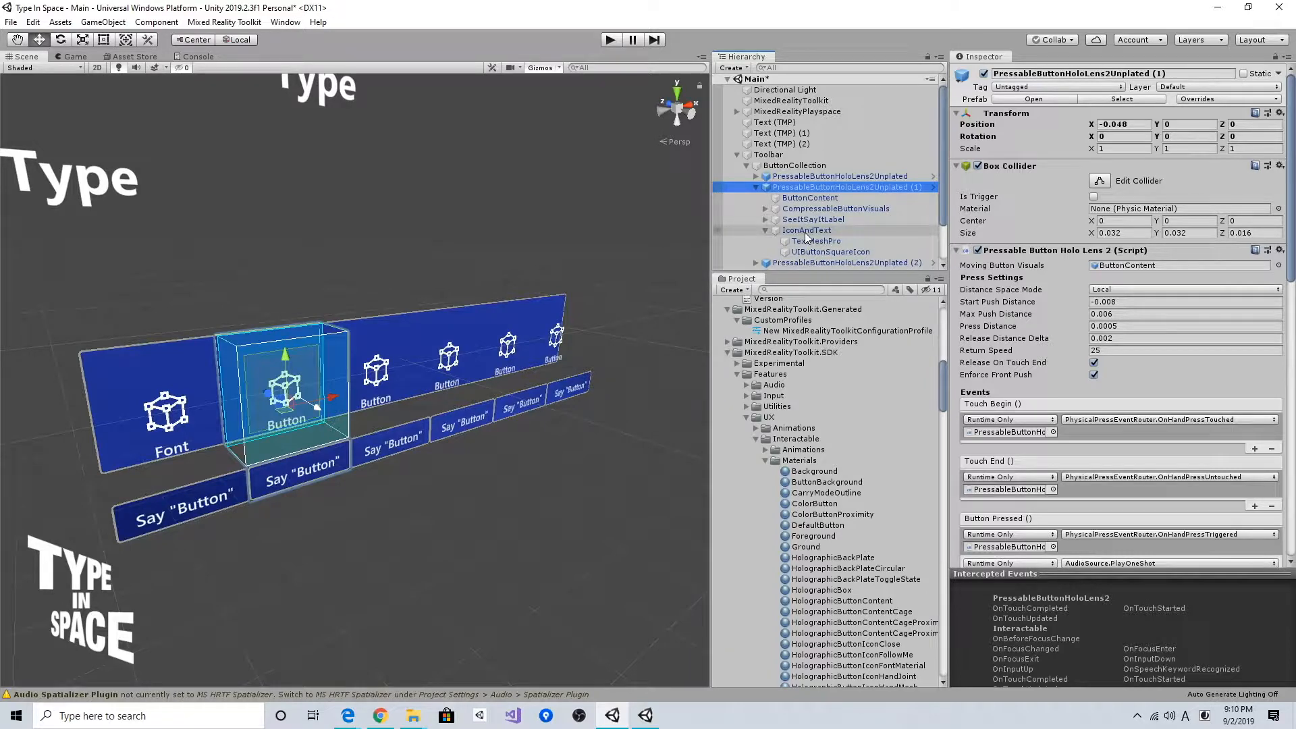
{"action": "left_click", "coordinate": [830, 251]}
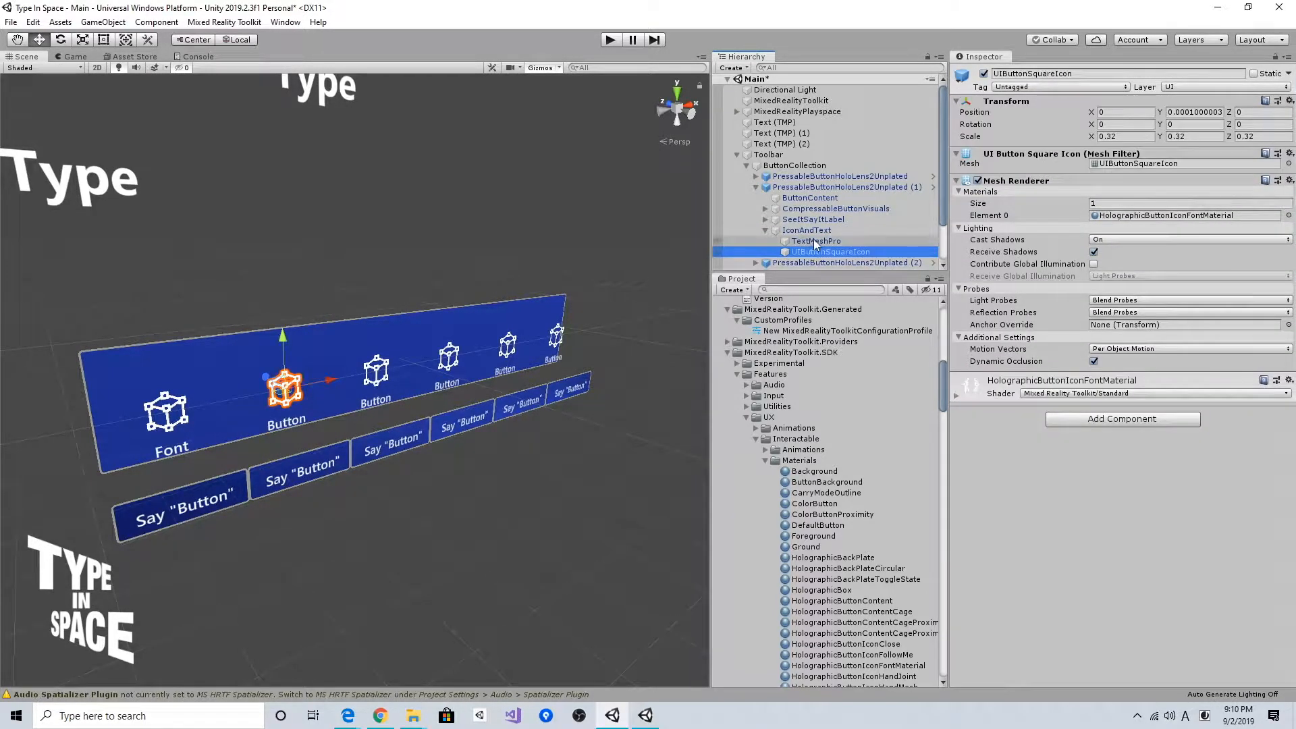
{"action": "left_click", "coordinate": [815, 240]}
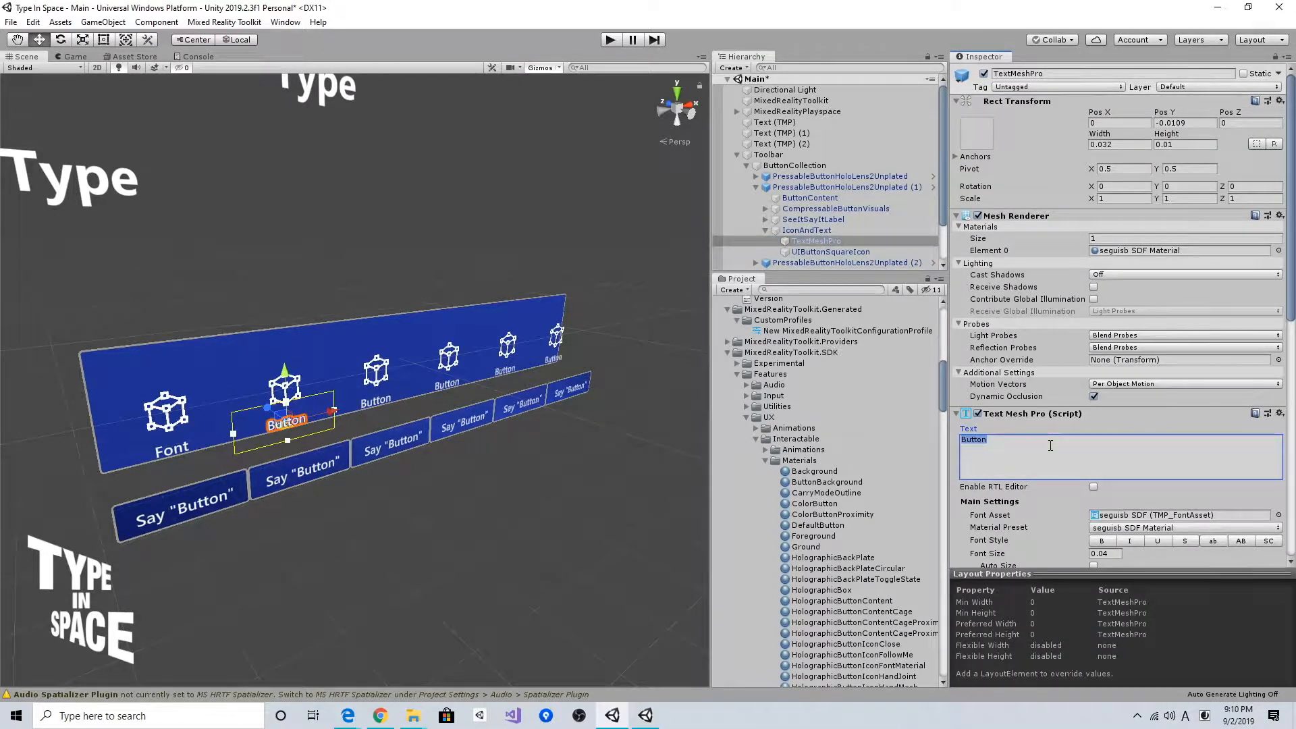
{"action": "type", "text": "Color"}
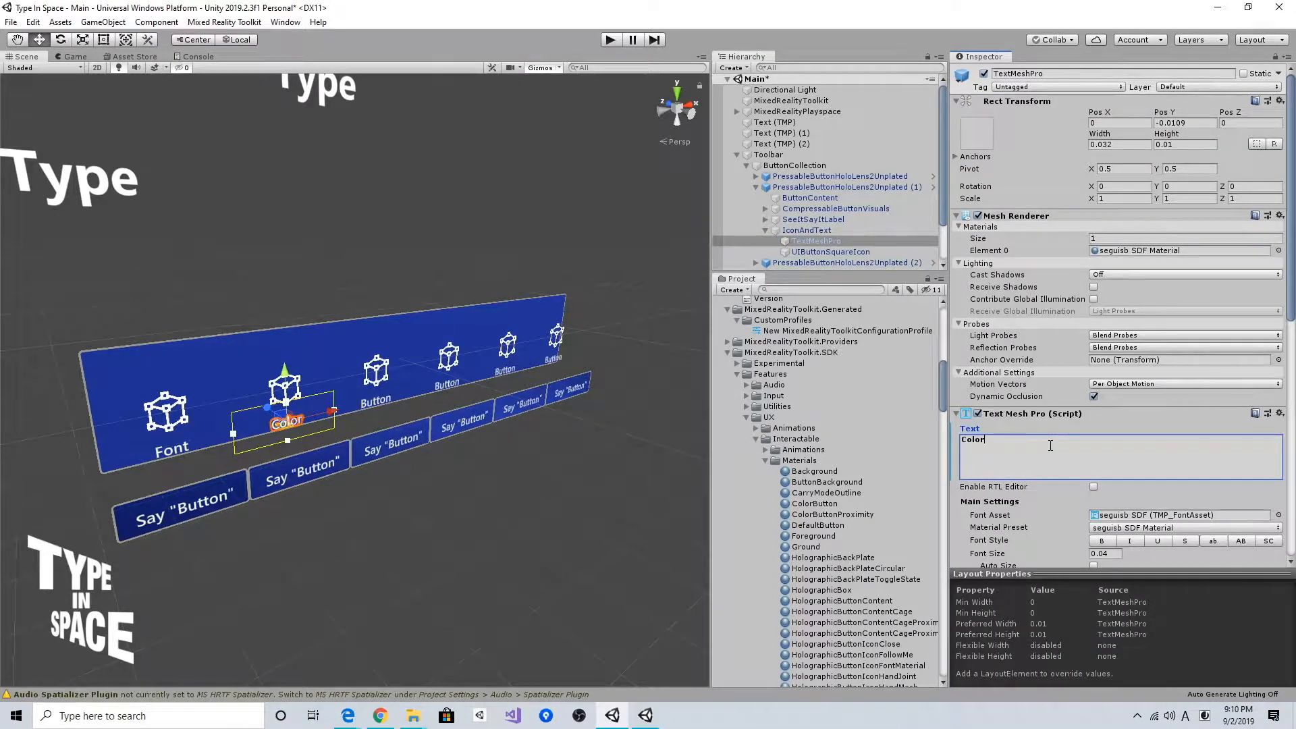
{"action": "left_click", "coordinate": [830, 251]}
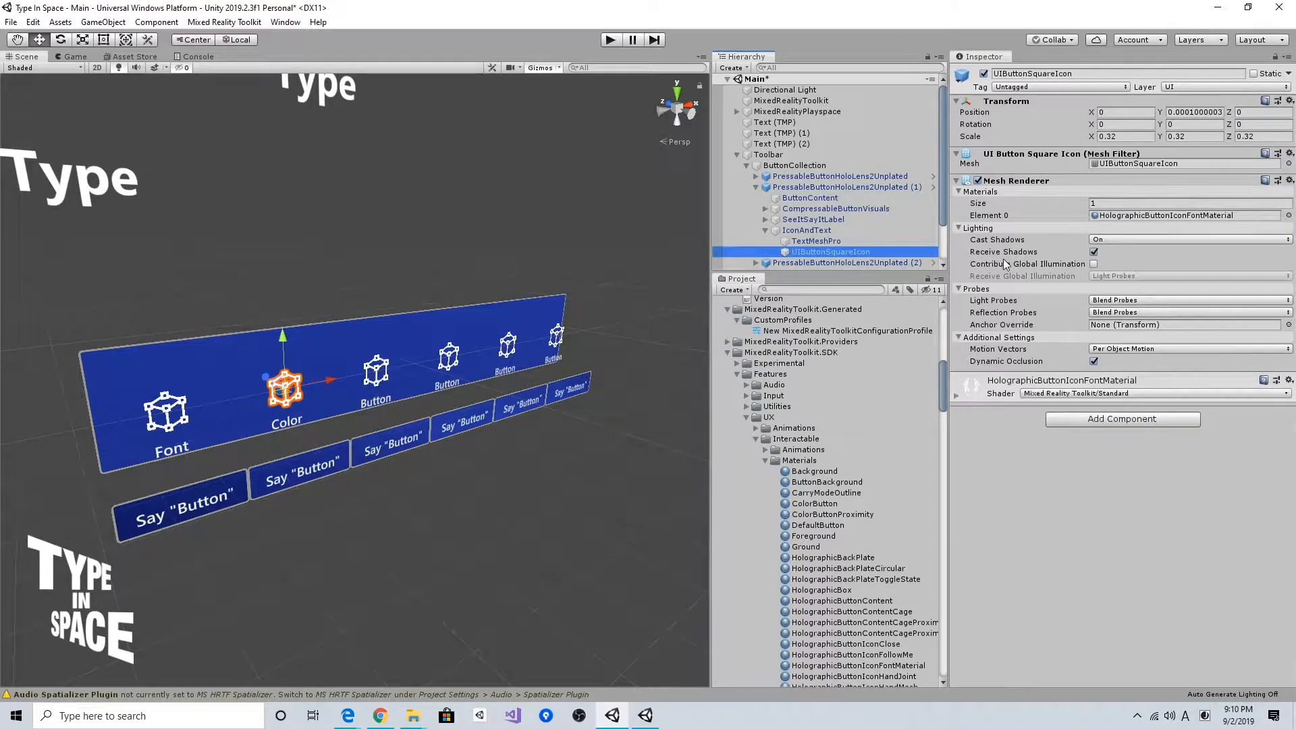
- Duplicate HolographicButtonIconFontMaterial and rename the copy HolographicButtonIconColor
{"action": "left_click", "coordinate": [1184, 214]}
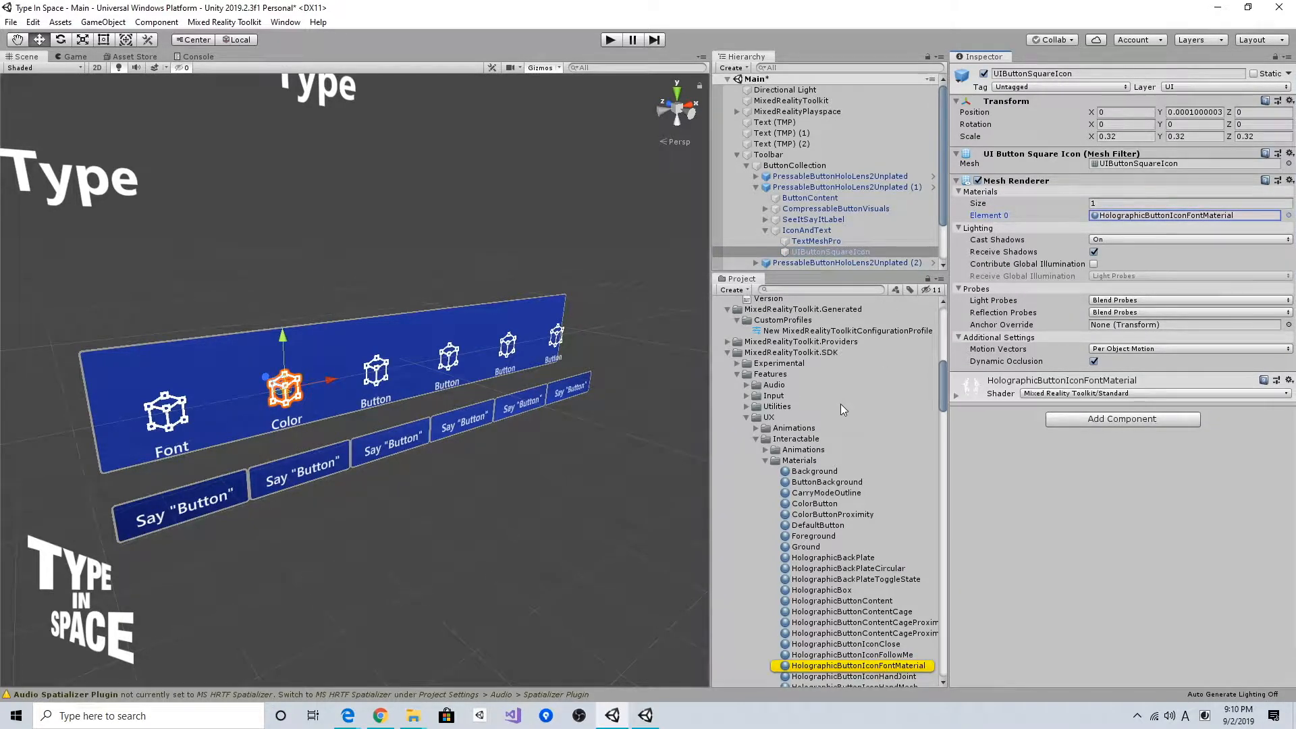
{"action": "scroll", "scroll_direction": "down", "scroll_amount": 3}
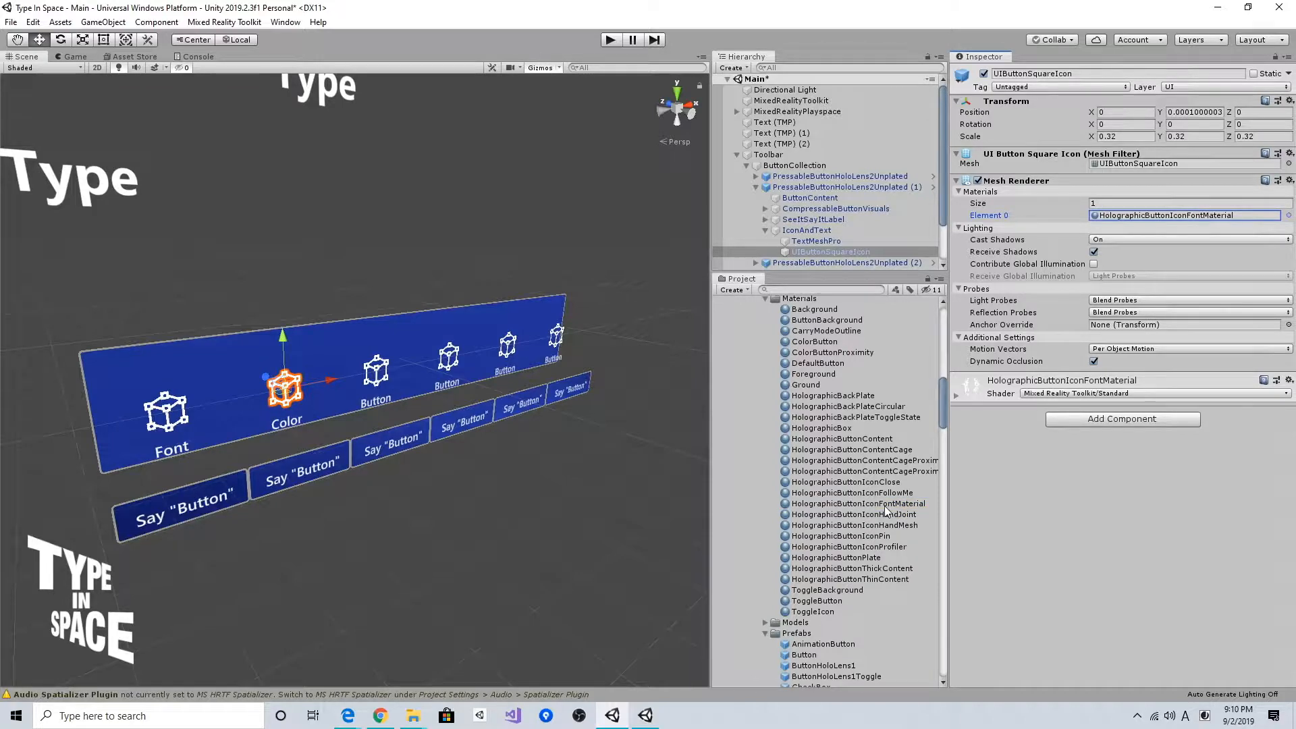
{"action": "left_click", "coordinate": [856, 513]}
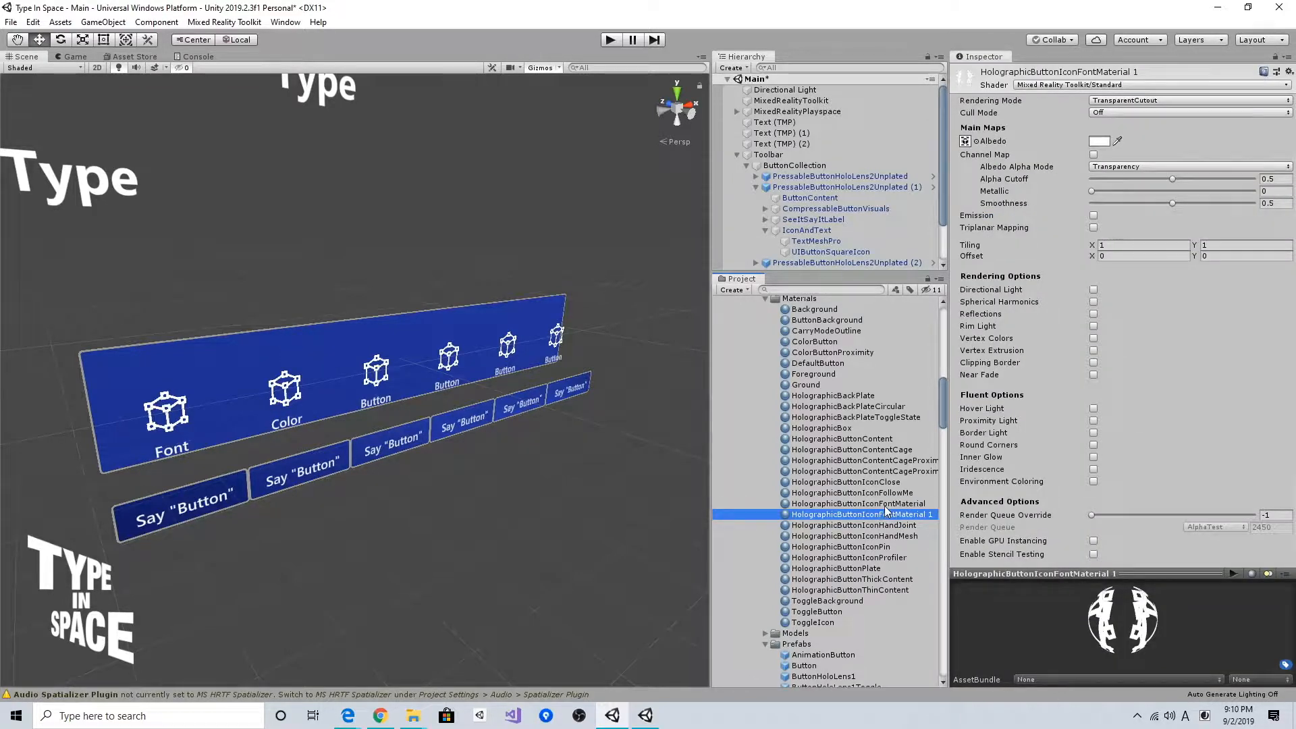
{"action": "double_click", "coordinate": [860, 515]}
{"action": "type", "text": "Colo"}
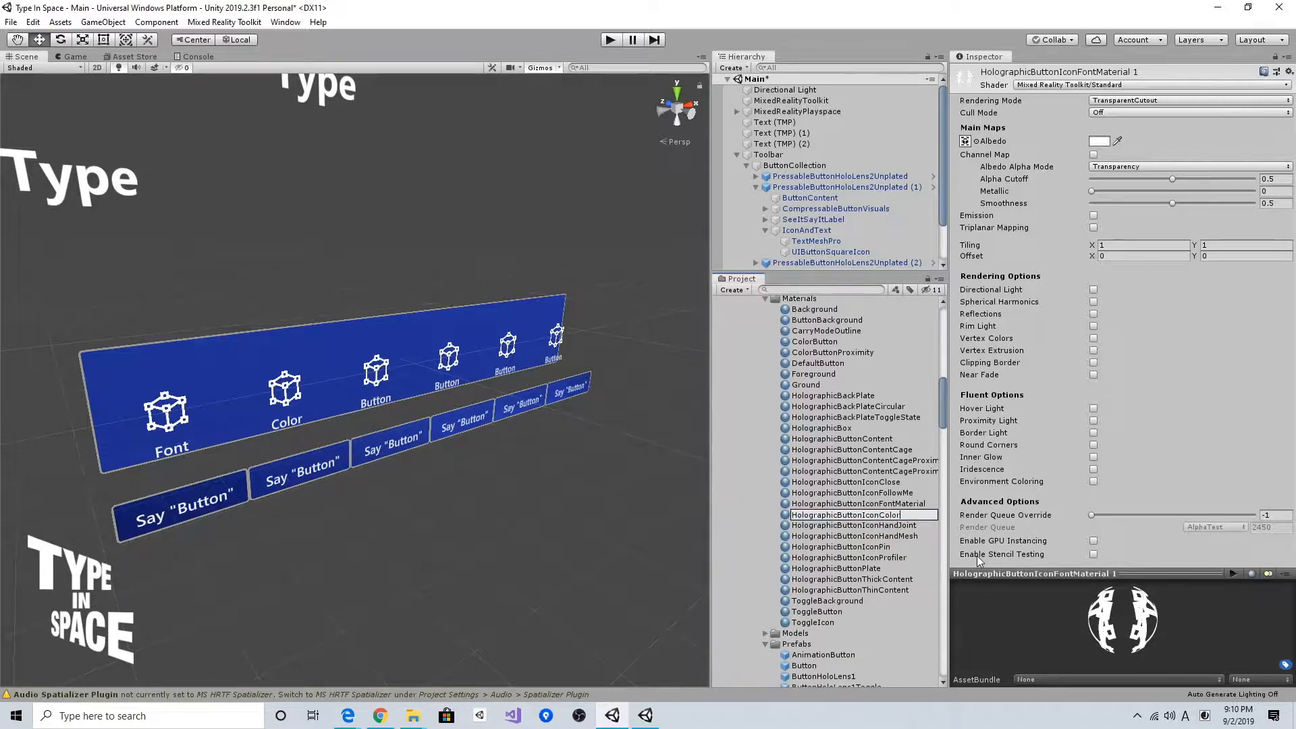
- Assign the TypeInsight_Buttons-17 texture as the new material's albedo
{"action": "left_click", "coordinate": [845, 493]}
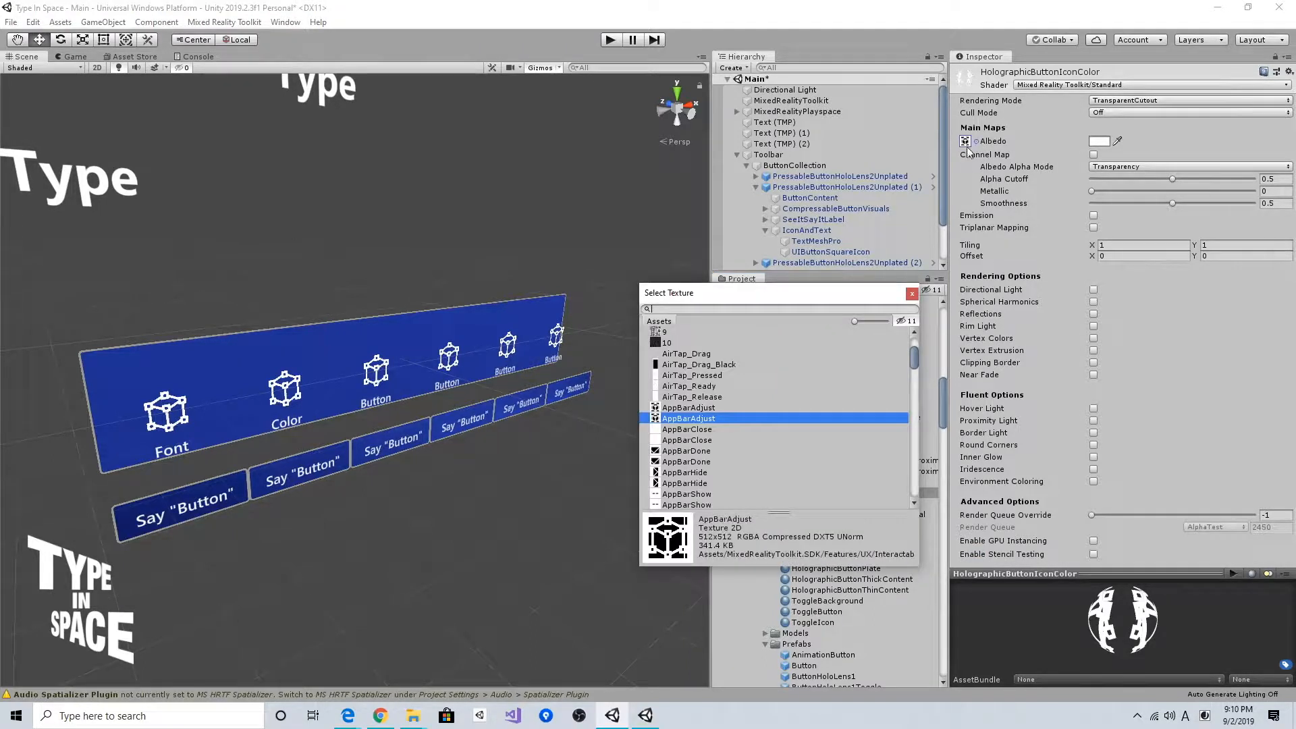
{"action": "scroll", "scroll_direction": "down", "scroll_amount": 3}
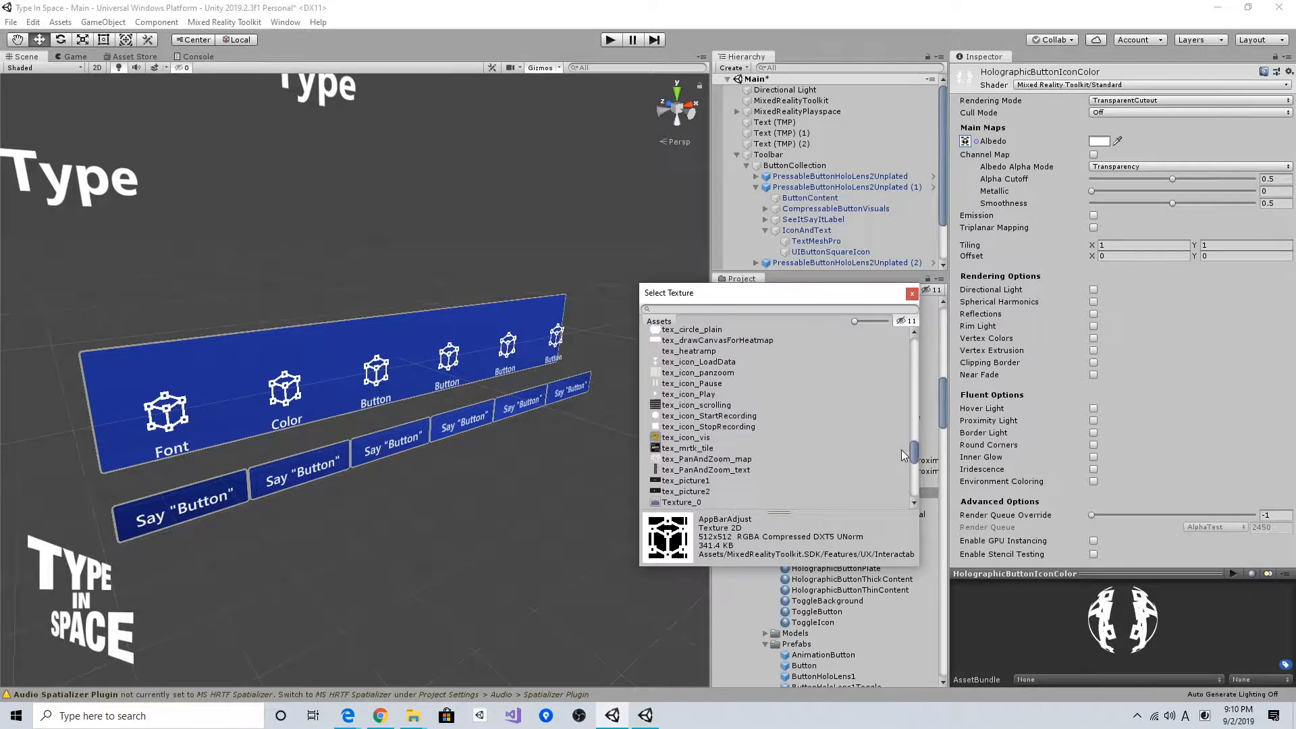
{"action": "scroll", "scroll_direction": "down", "scroll_amount": 3}
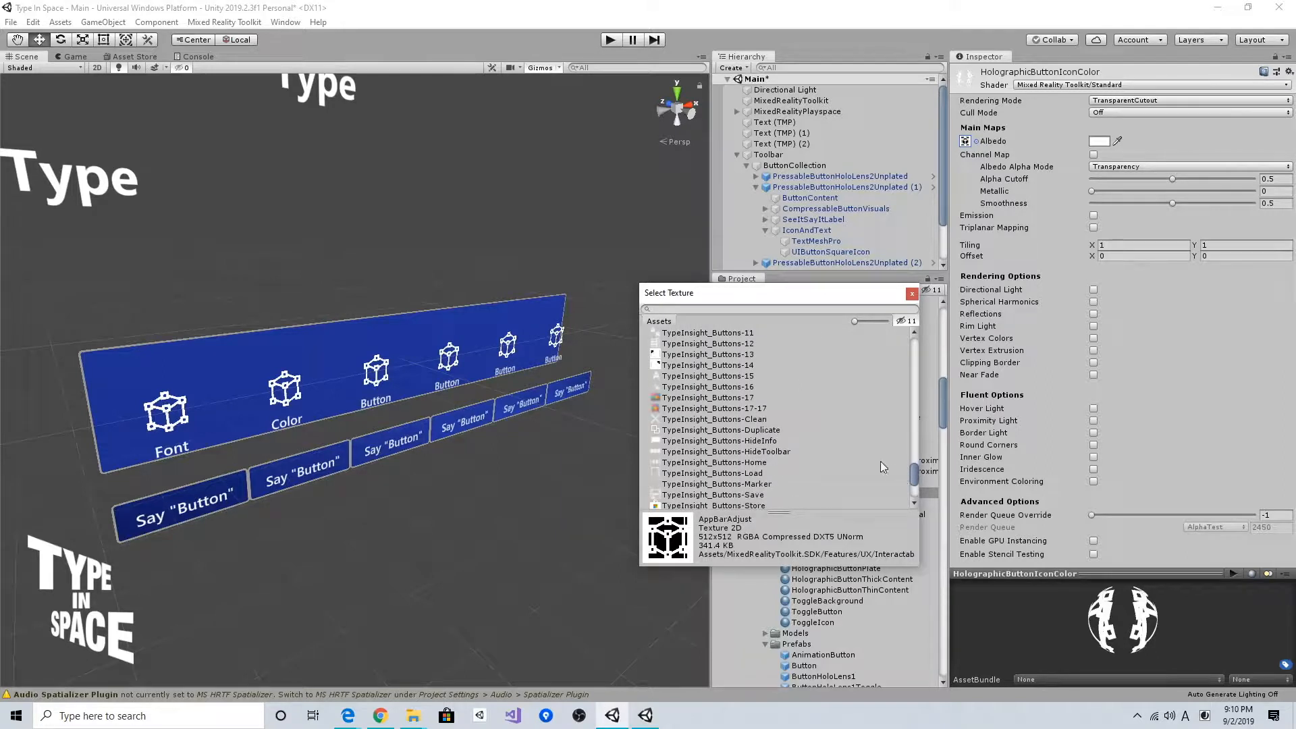
{"action": "left_click", "coordinate": [714, 408]}
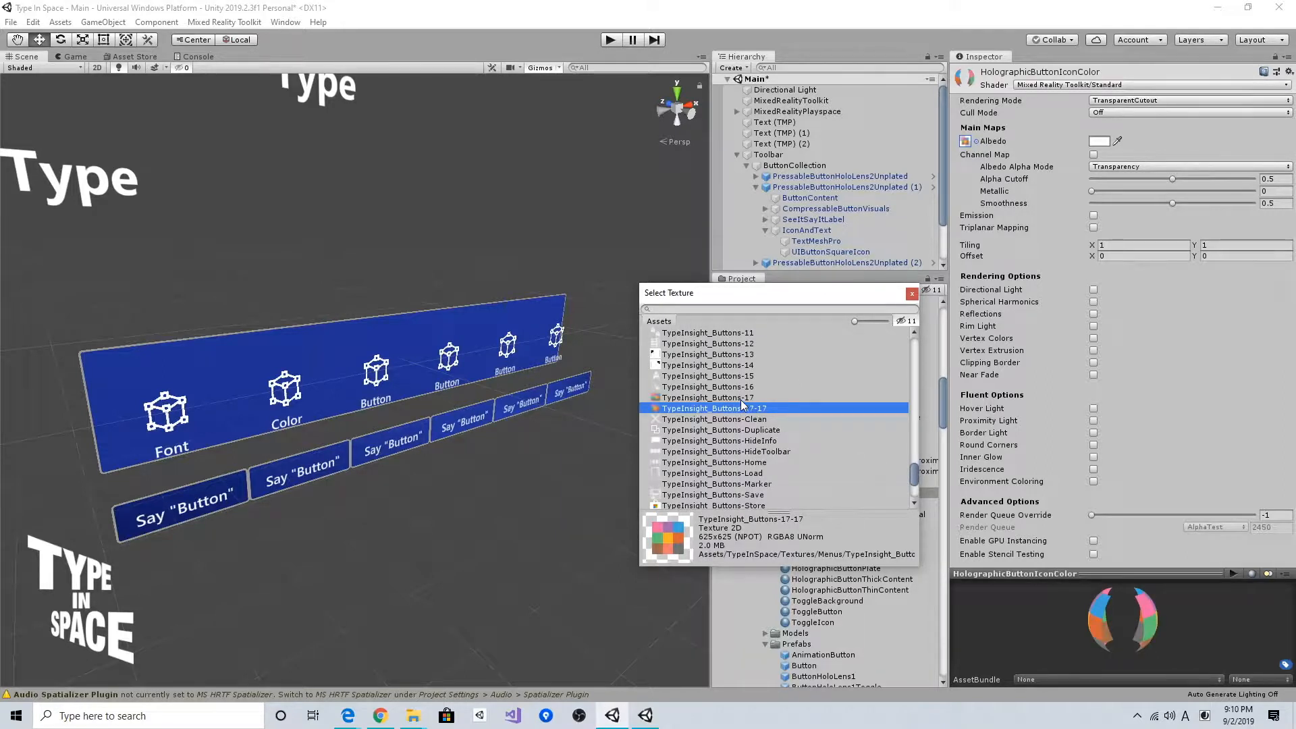
{"action": "left_click", "coordinate": [706, 396]}
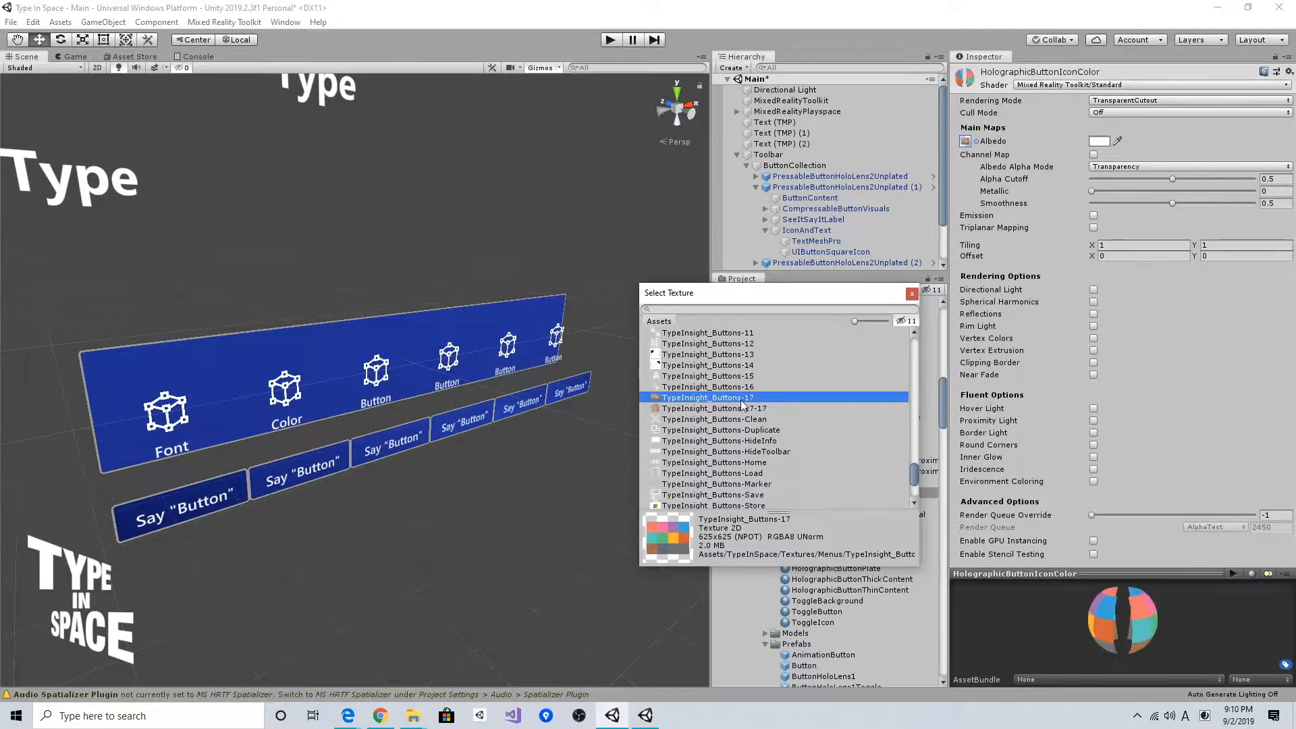
{"action": "left_click", "coordinate": [911, 293]}
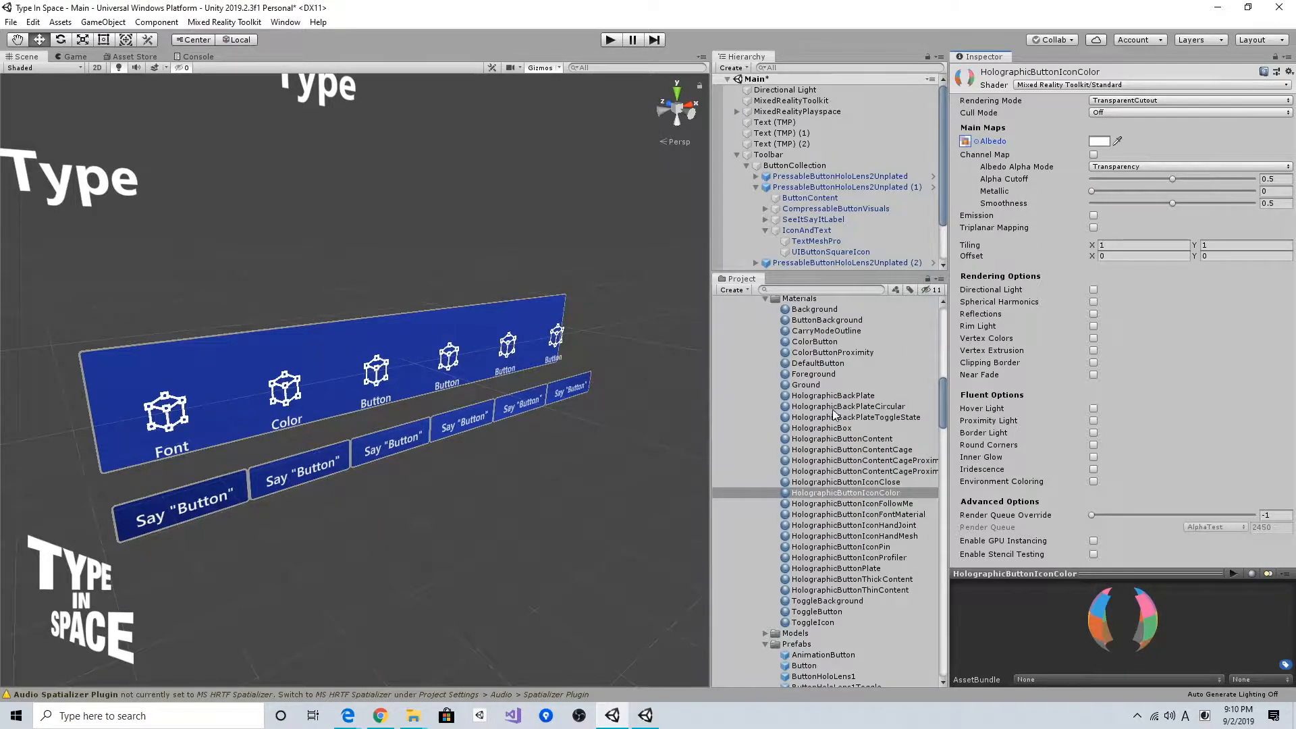
- Apply HolographicButtonIconColor to the Color button's UIButtonSquareIcon
{"action": "left_click", "coordinate": [831, 251]}
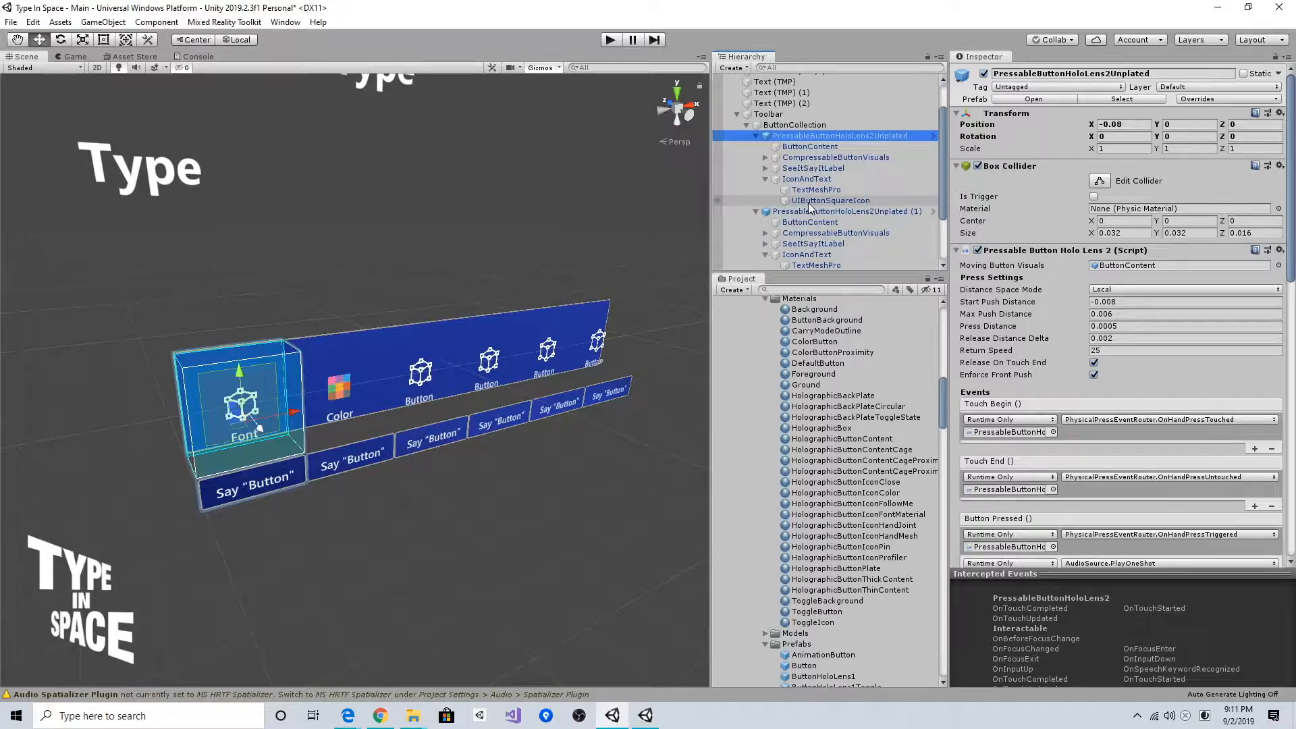
{"action": "left_click", "coordinate": [844, 453]}
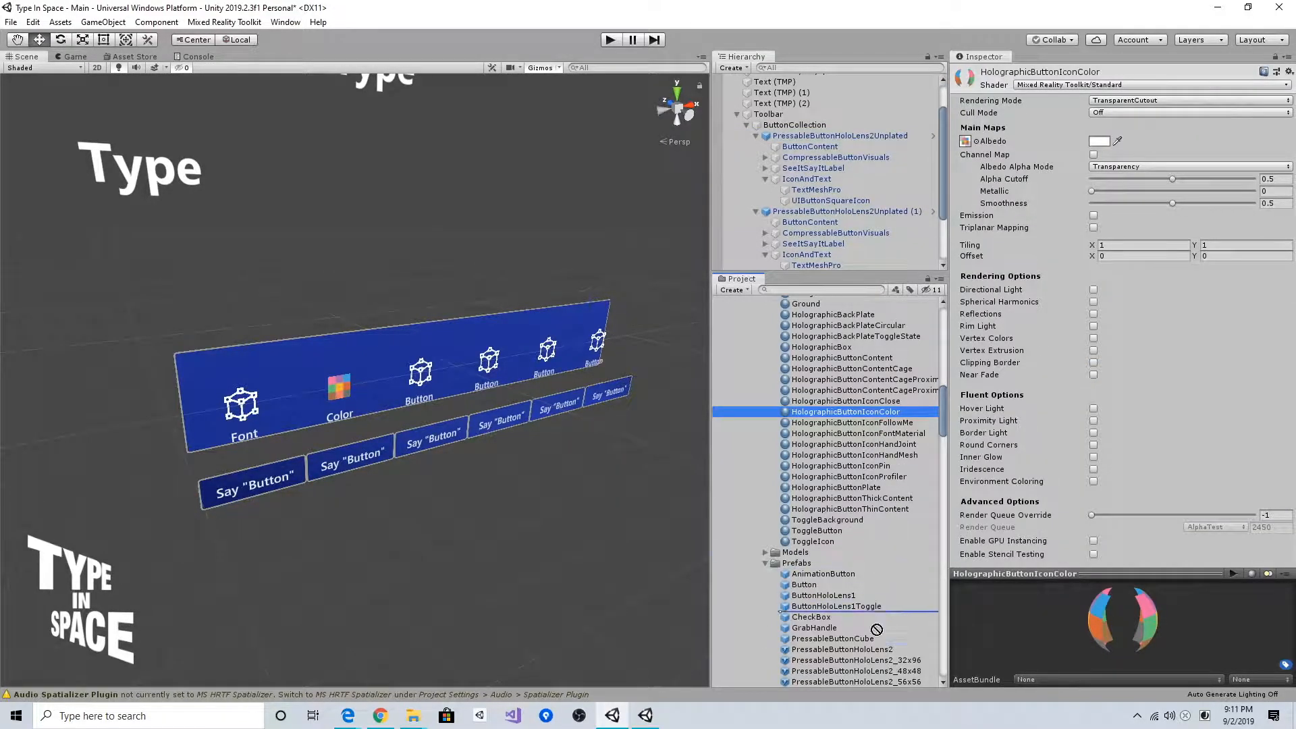
{"action": "scroll", "scroll_direction": "down", "scroll_amount": 3}
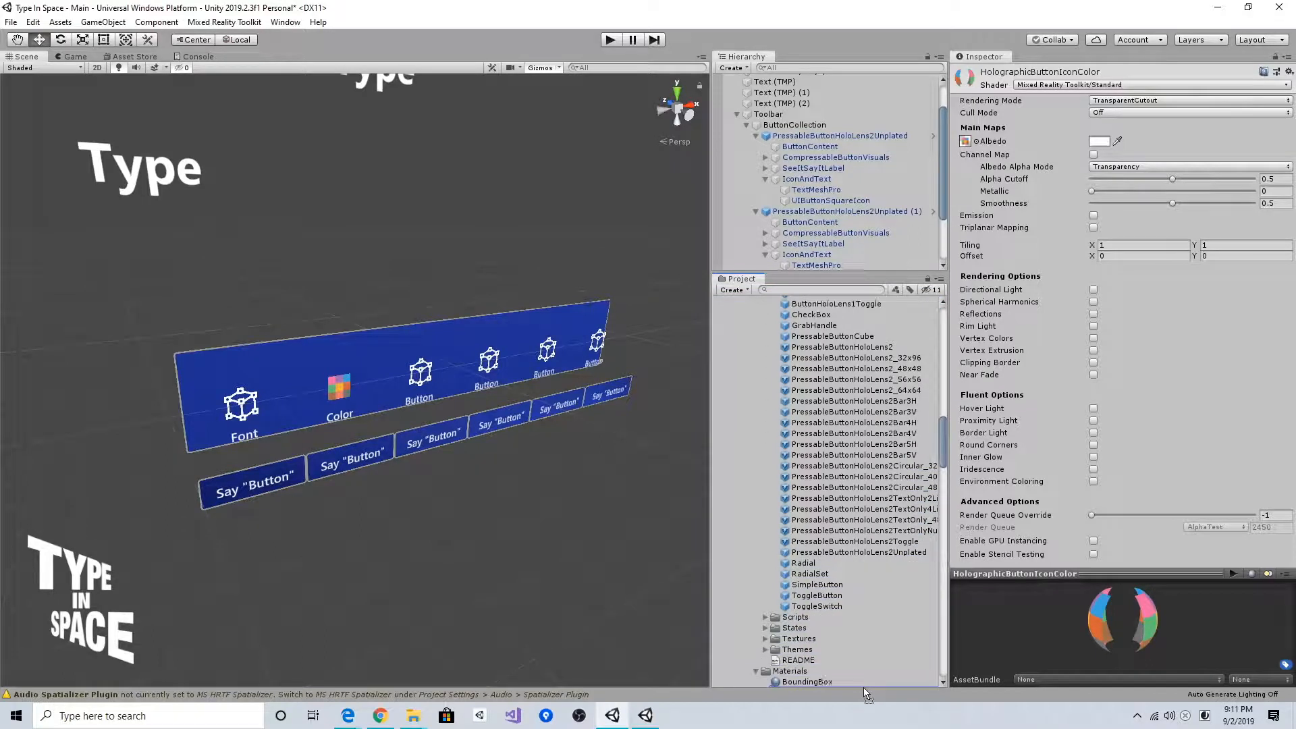
{"action": "scroll", "scroll_direction": "down", "scroll_amount": 3}
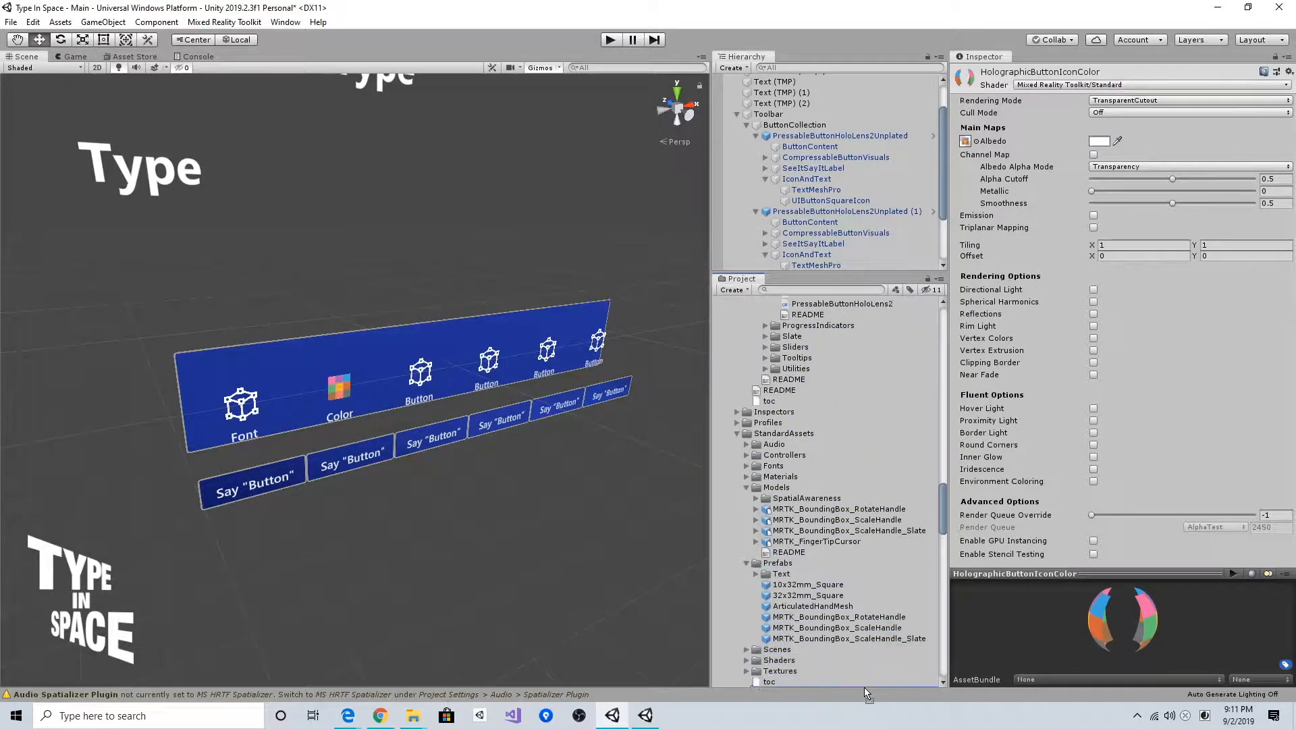
{"action": "scroll", "scroll_direction": "down", "scroll_amount": 3}
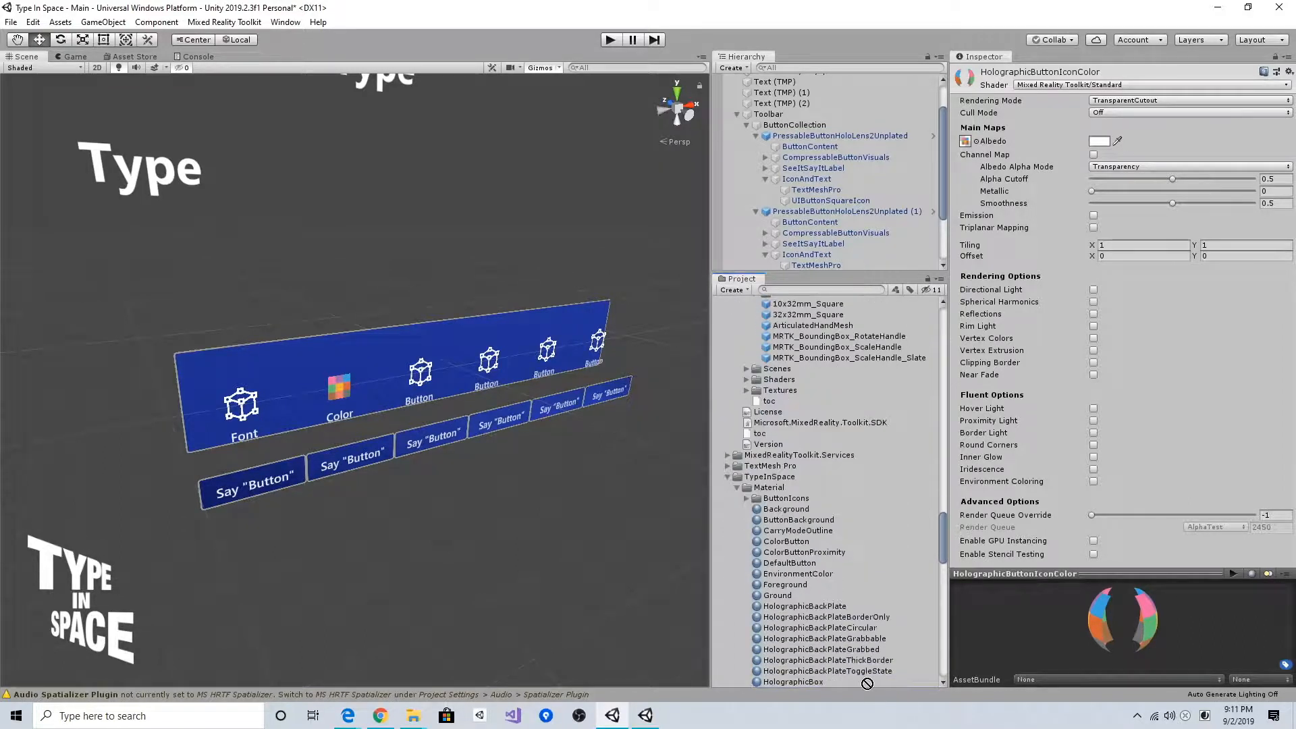
{"action": "scroll", "scroll_direction": "down", "scroll_amount": 3}
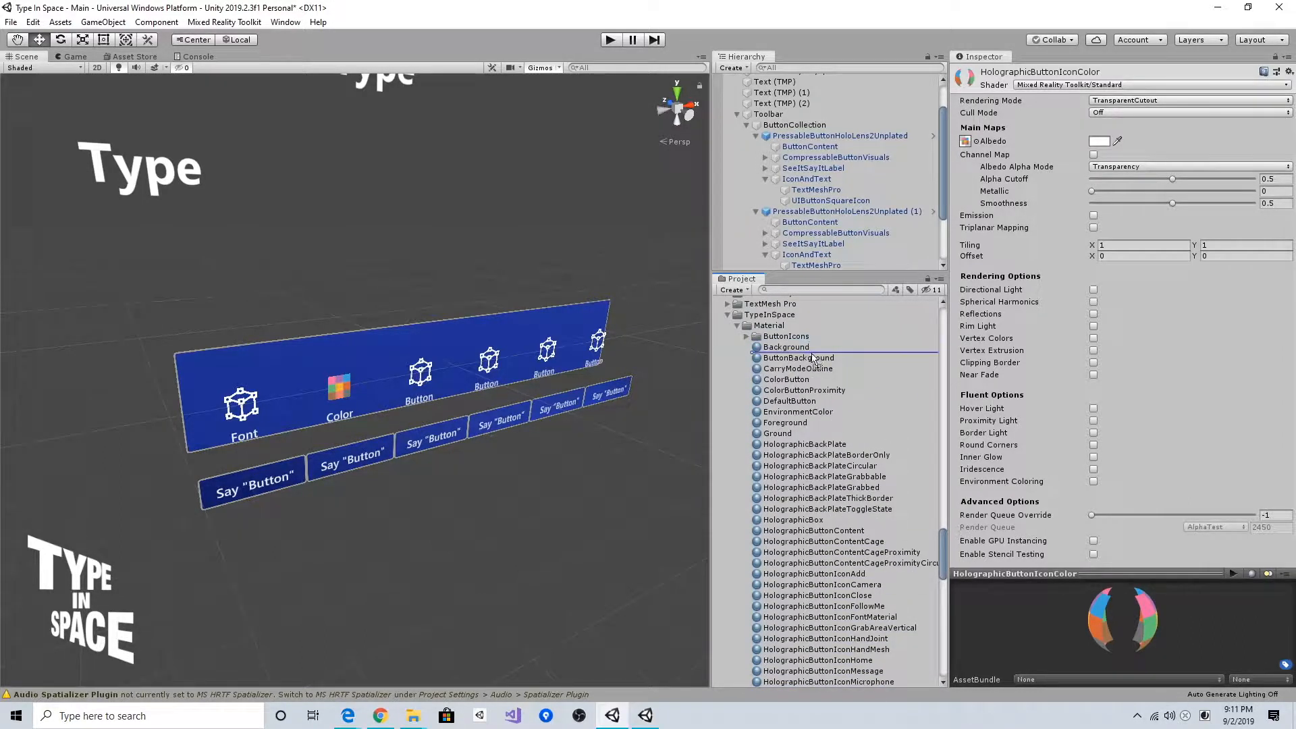
{"action": "left_click", "coordinate": [818, 595]}
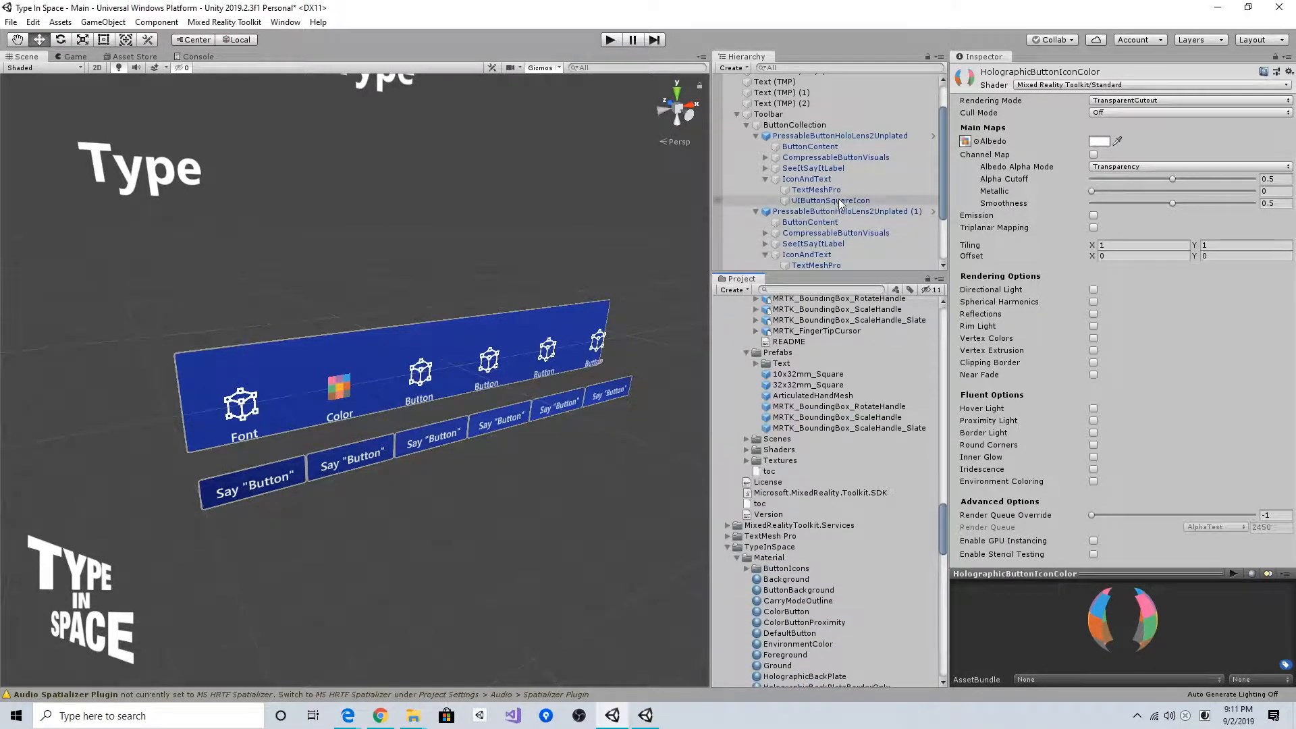
- Select the Font button's UIButtonSquareIcon to inspect its icon material
{"action": "left_click", "coordinate": [815, 189]}
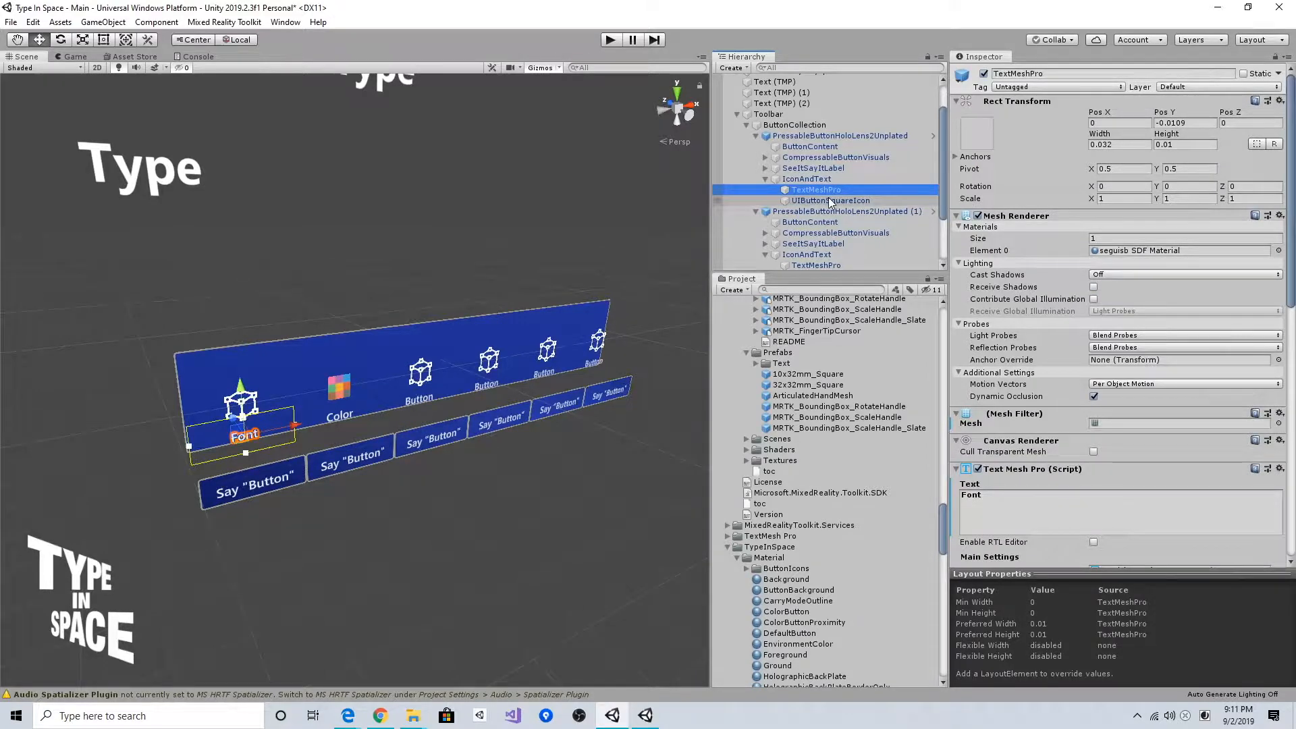
{"action": "left_click", "coordinate": [829, 200]}
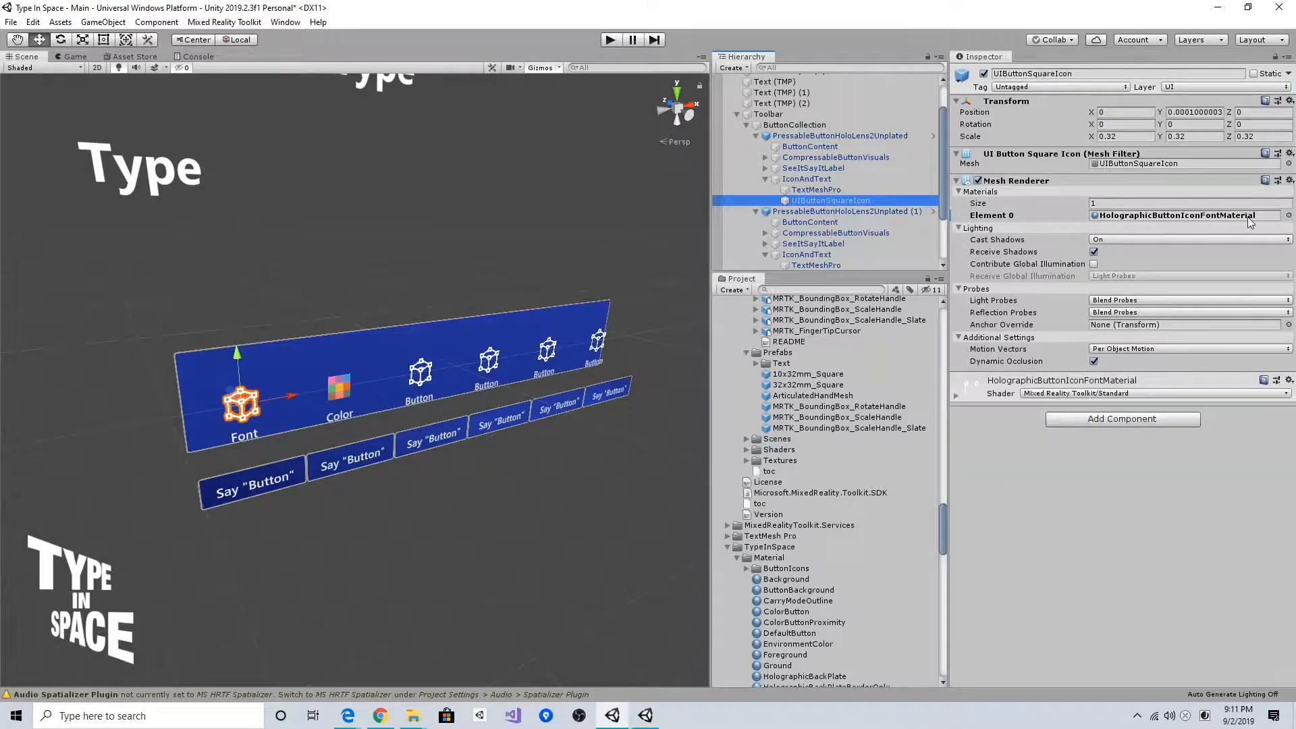
{"action": "scroll", "scroll_direction": "down", "scroll_amount": 3}
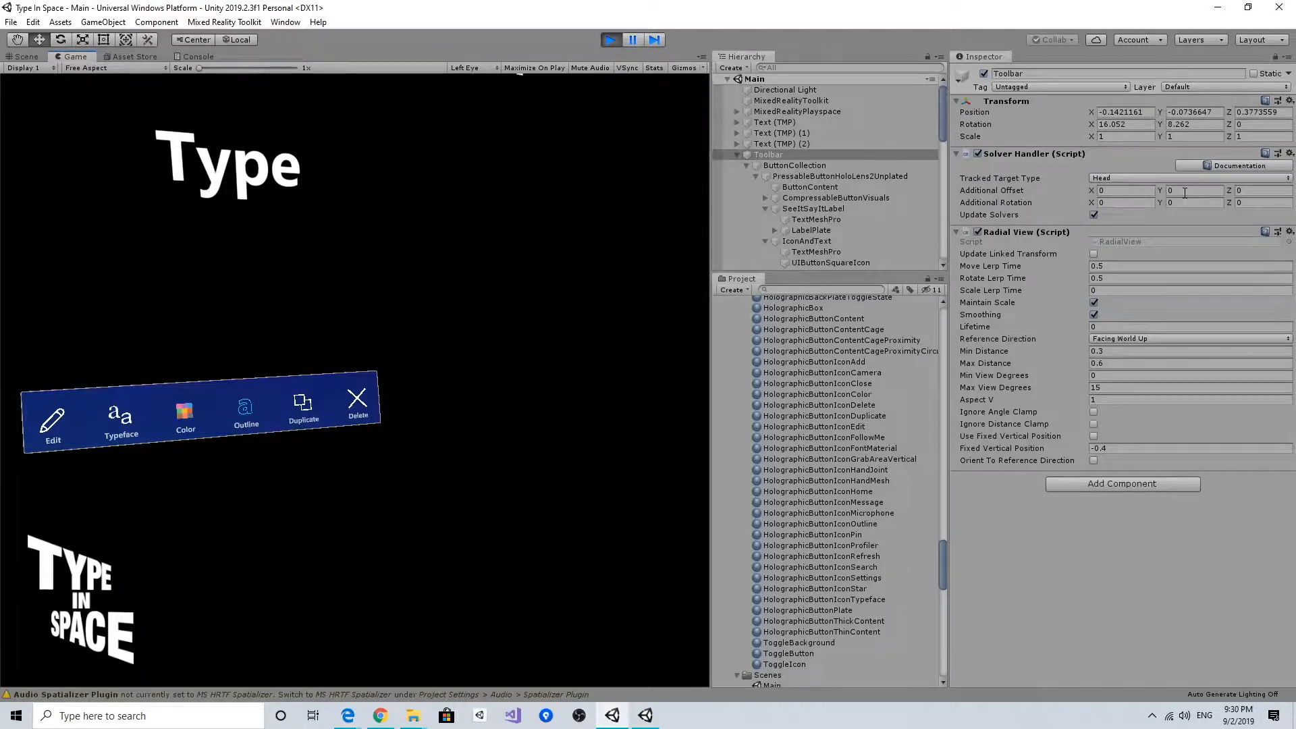
- Set the Toolbar Solver Handler's Additional Offset Y to -0.1 and Additional Rotation X to 15
{"action": "left_click", "coordinate": [1195, 191]}
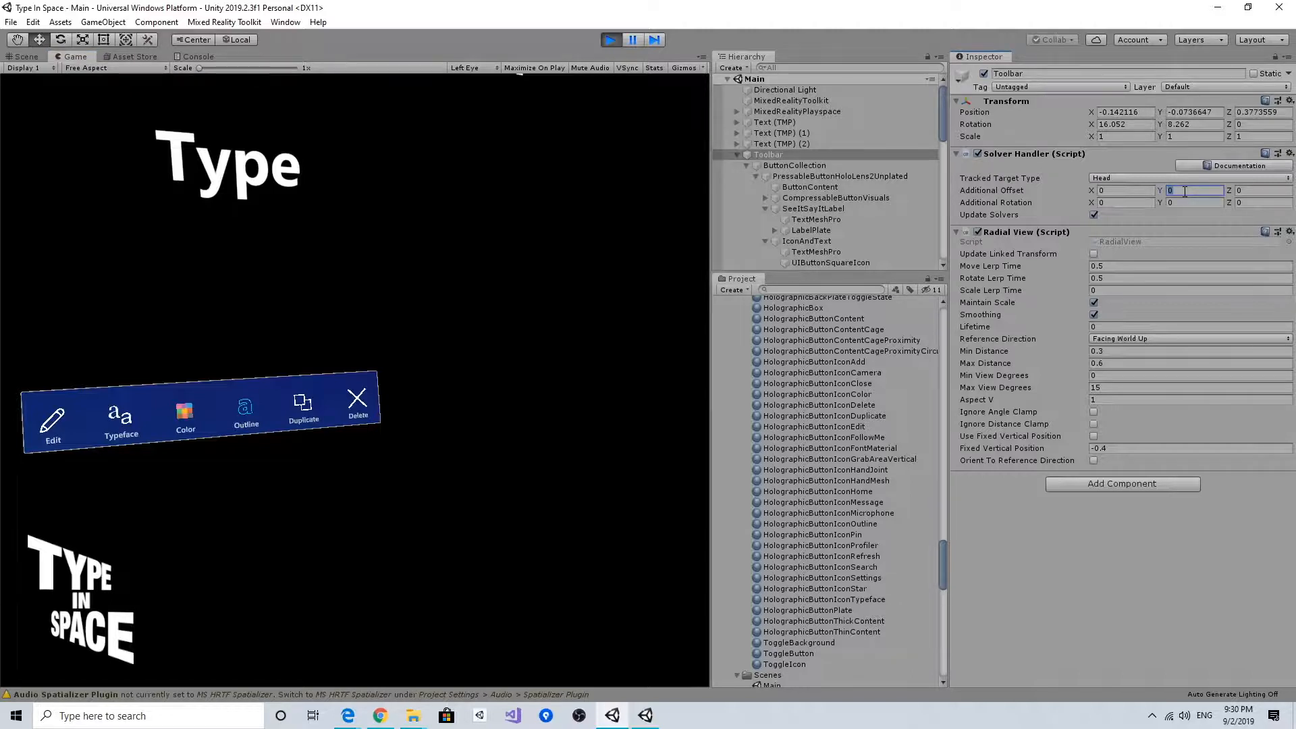
{"action": "type", "text": "-0.1"}
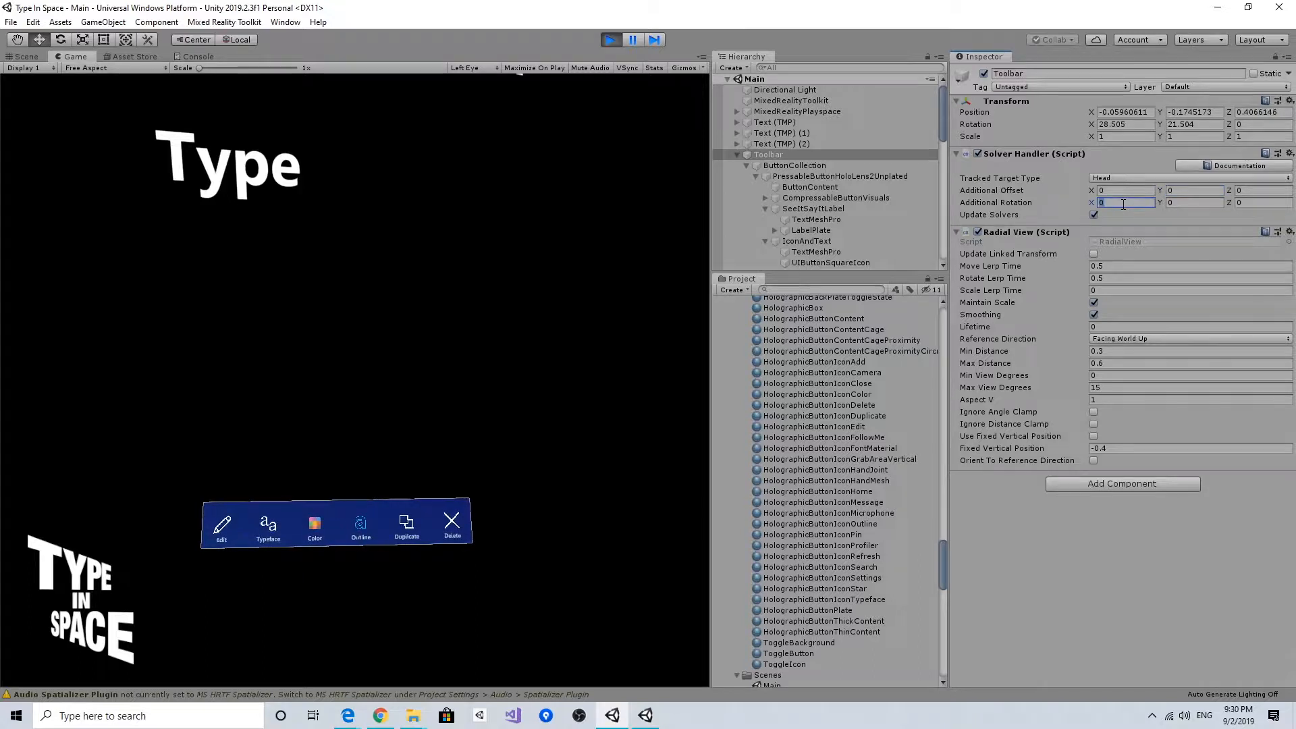
{"action": "type", "text": "15"}
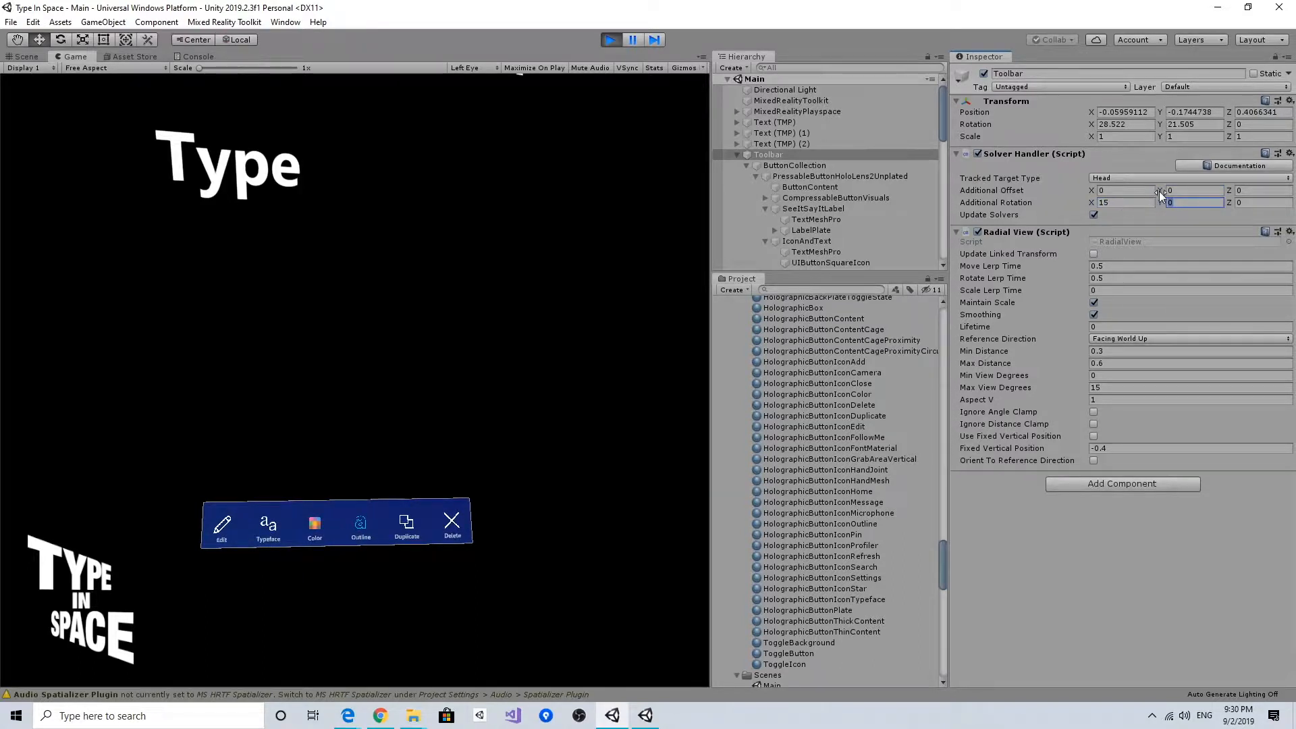
{"action": "type", "text": "-0.1"}
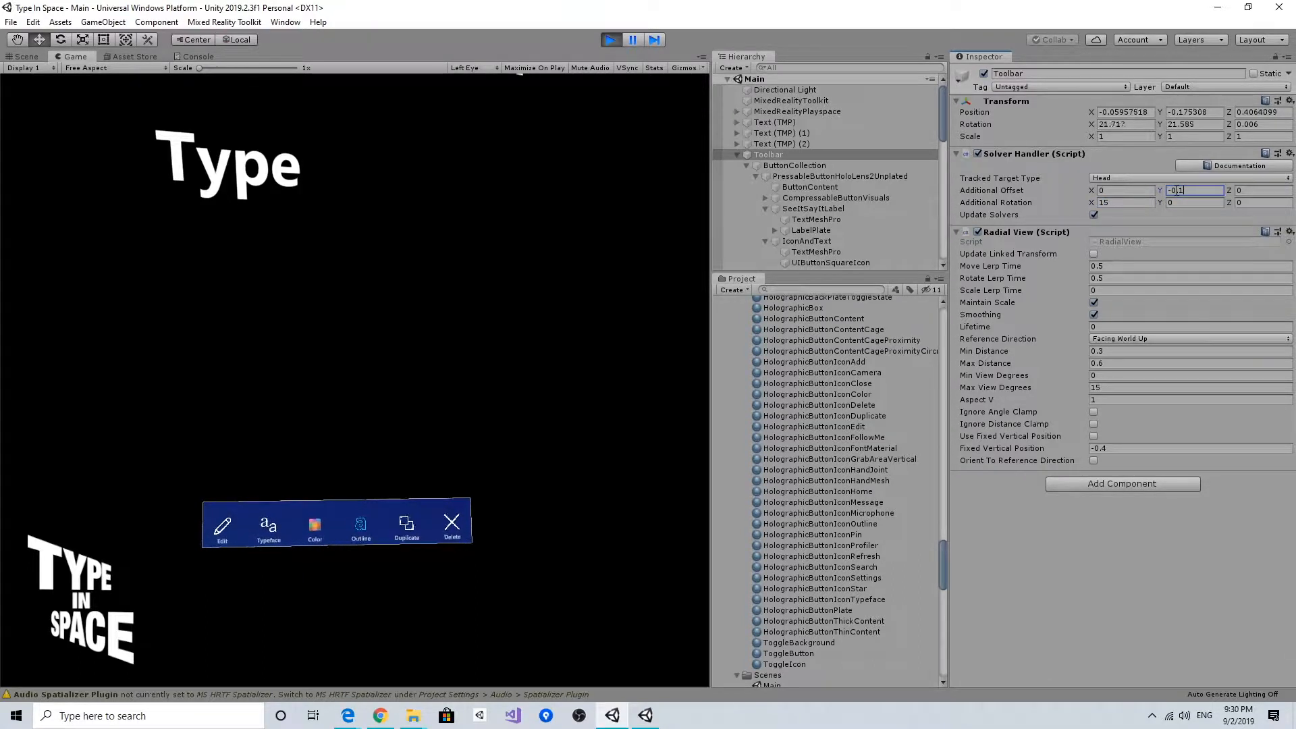